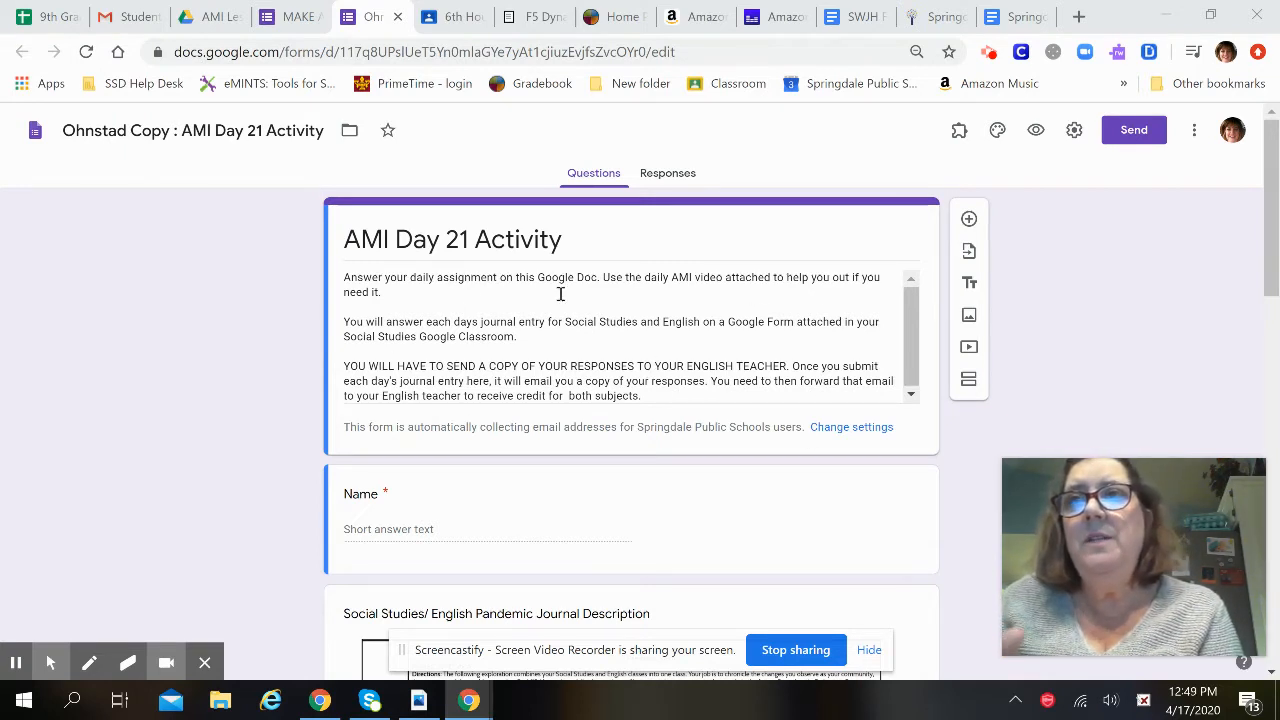
{"action": "mouse_move", "coordinate": [264, 378]}
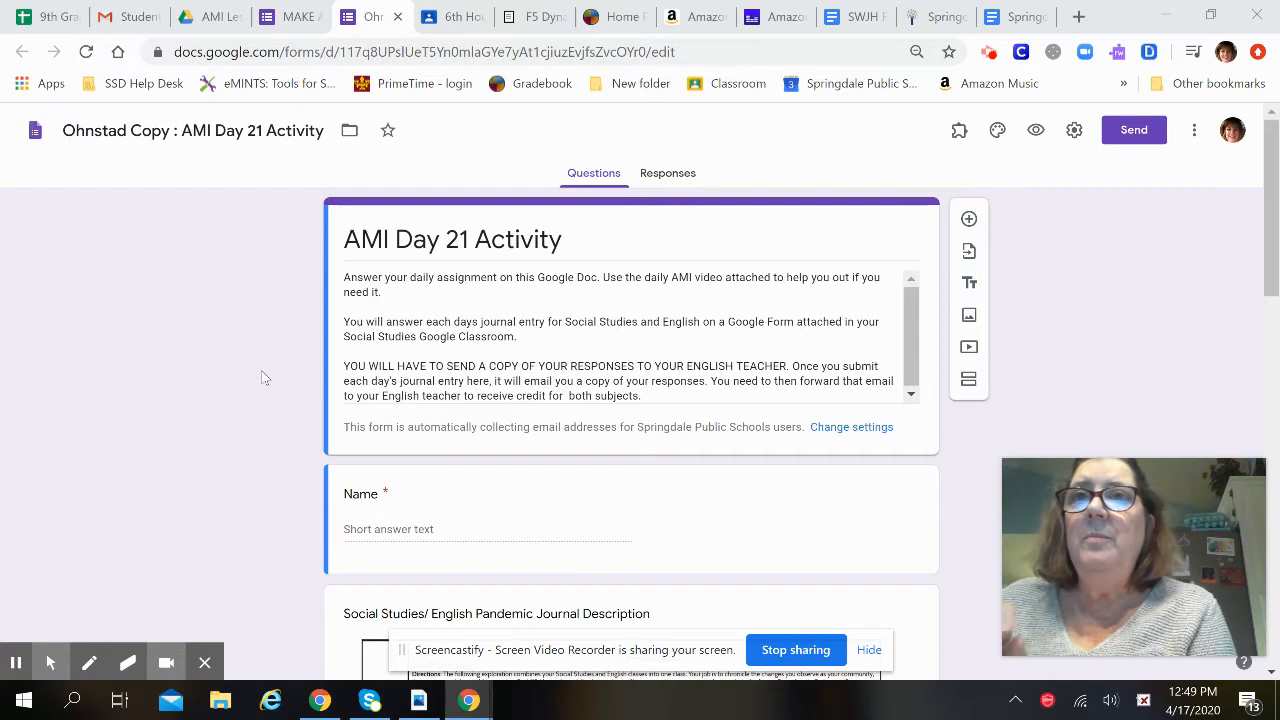
{"action": "mouse_move", "coordinate": [472, 344]}
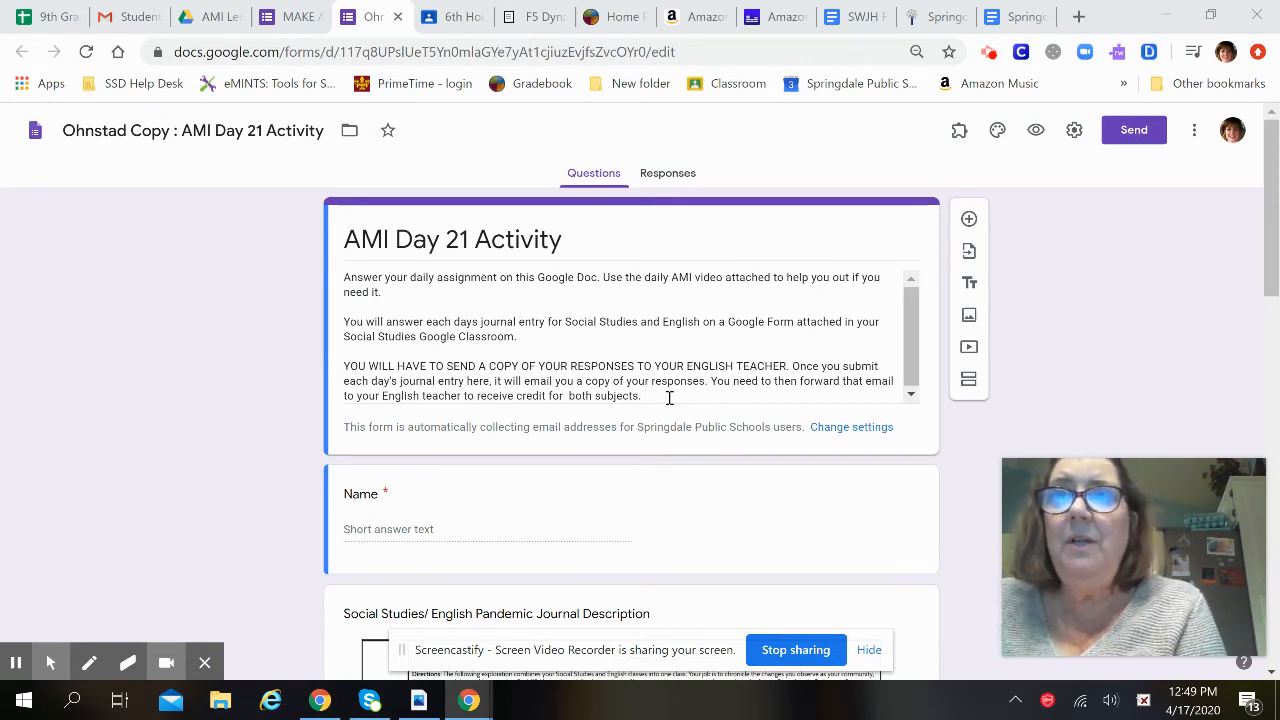
{"action": "left_click_drag", "start_coordinate": [344, 276], "coordinate": [644, 396]}
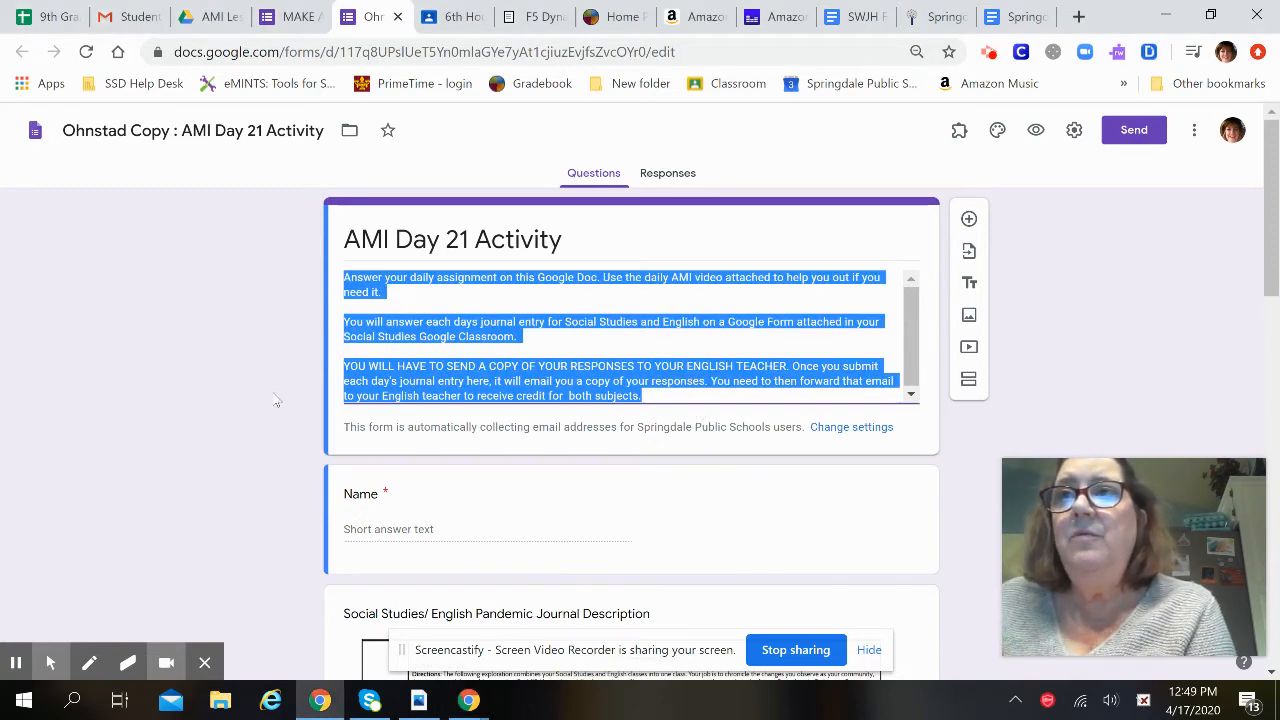
{"action": "left_click", "coordinate": [700, 420]}
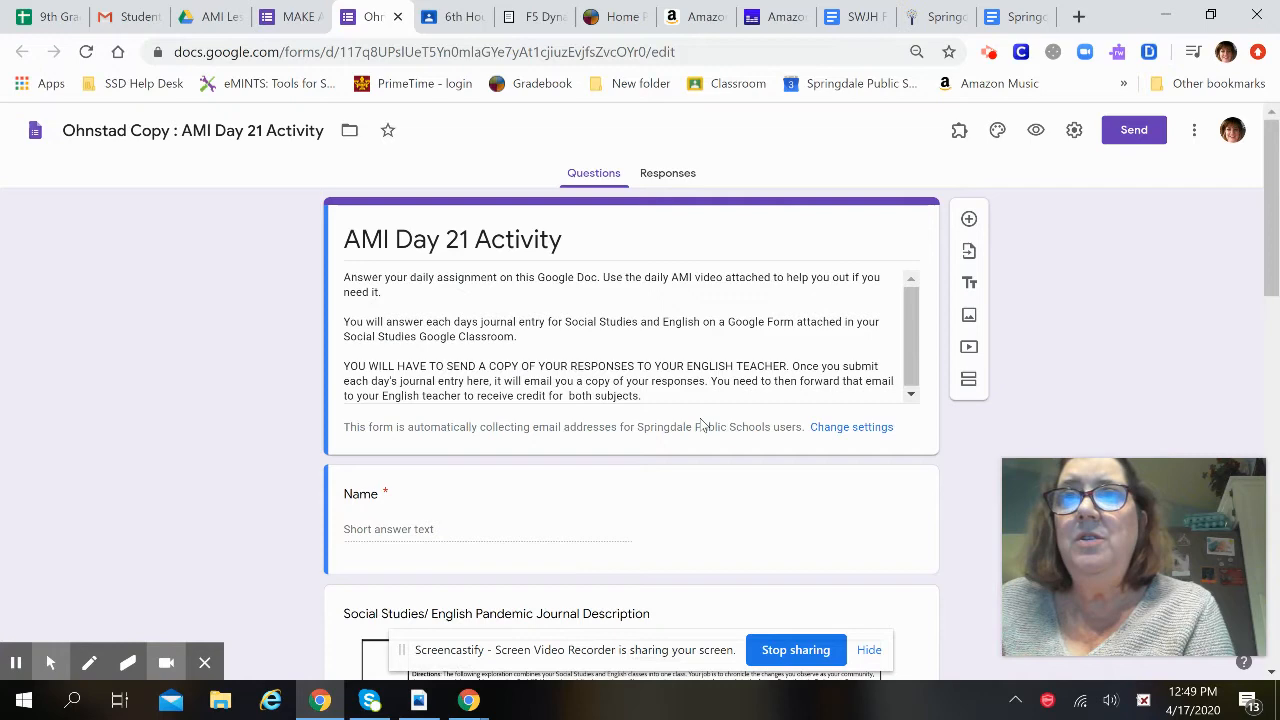
{"action": "scroll", "scroll_direction": "down", "scroll_amount": 3}
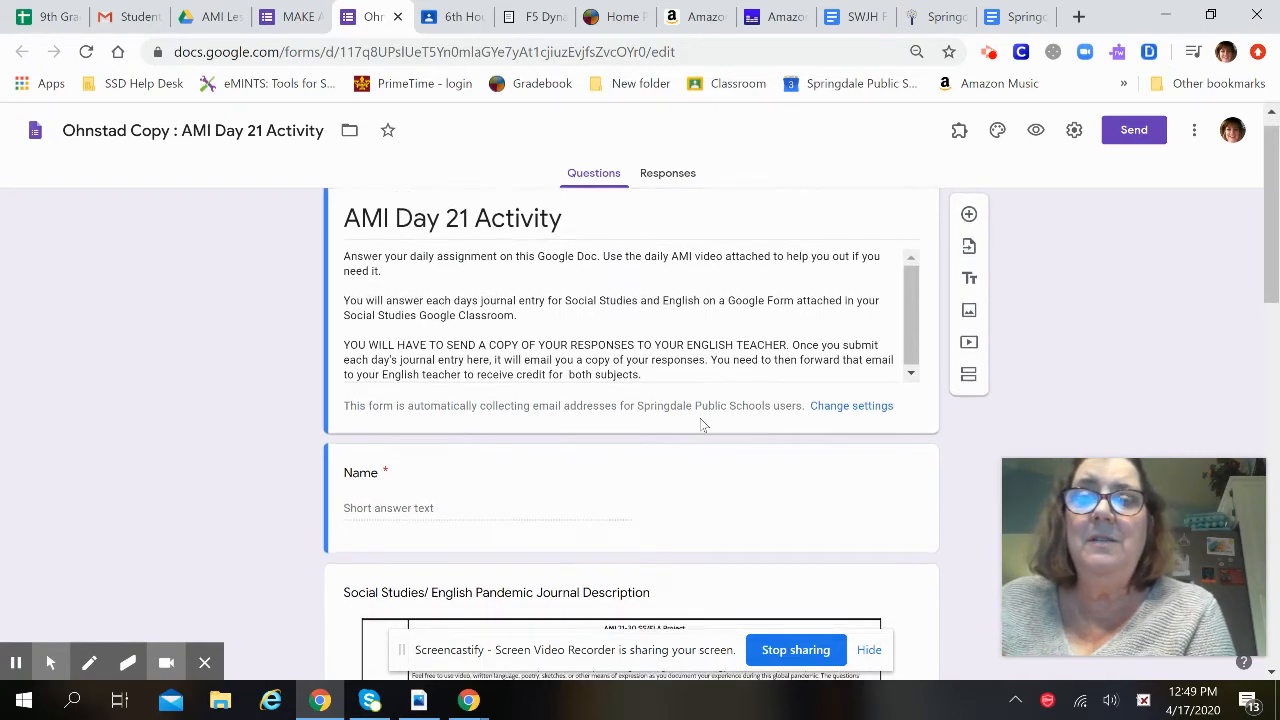
{"action": "scroll", "scroll_direction": "down", "scroll_amount": 3}
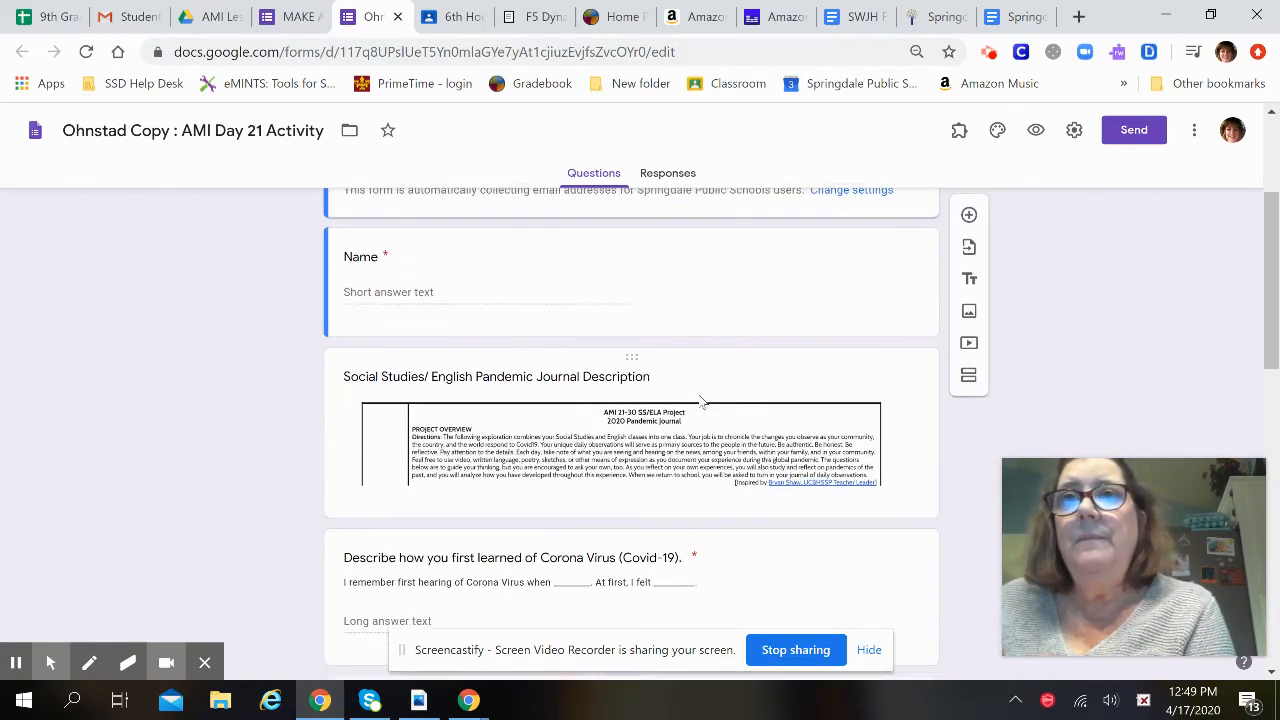
{"action": "scroll", "scroll_direction": "down", "scroll_amount": 3}
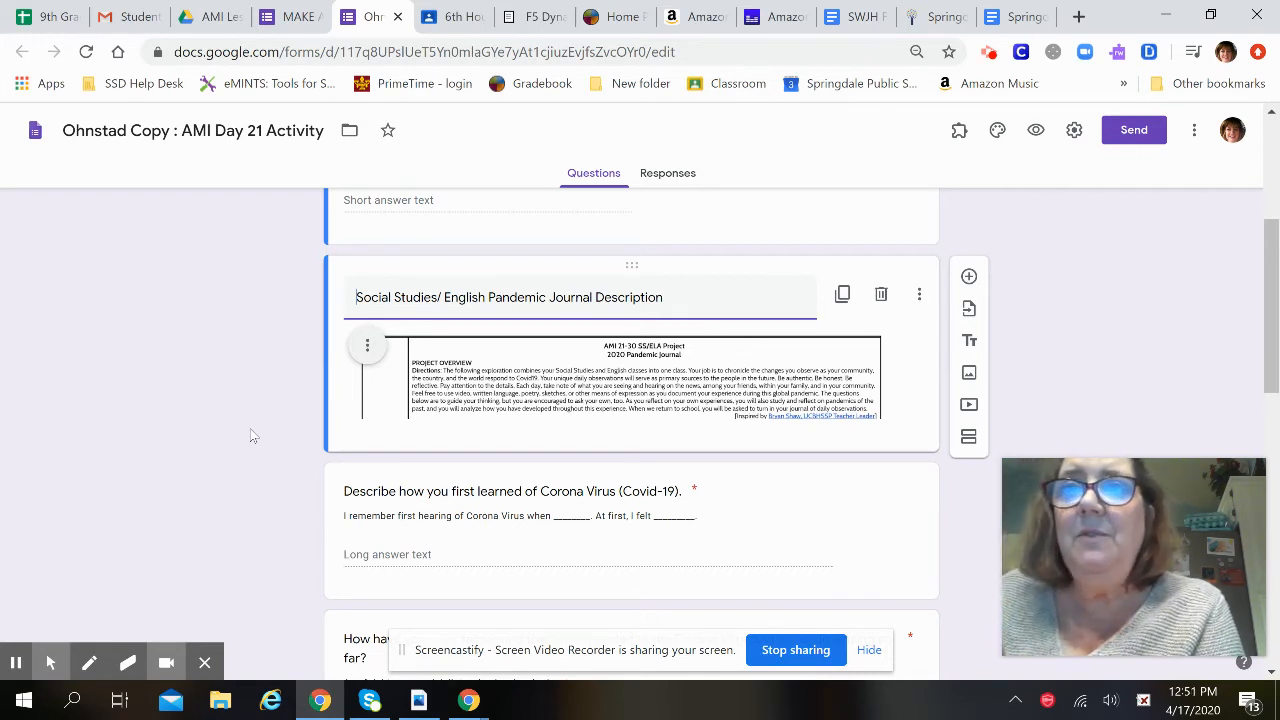
{"action": "scroll", "scroll_direction": "down", "scroll_amount": 3}
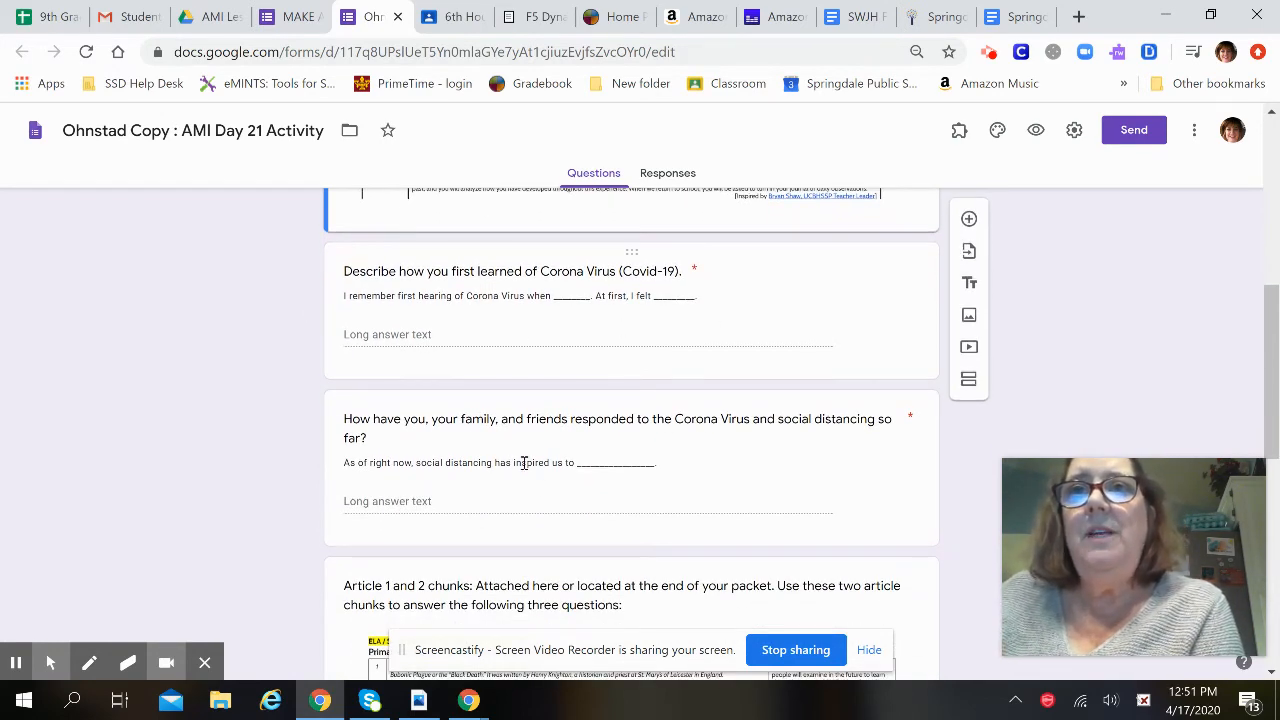
{"action": "scroll", "scroll_direction": "down", "scroll_amount": 3}
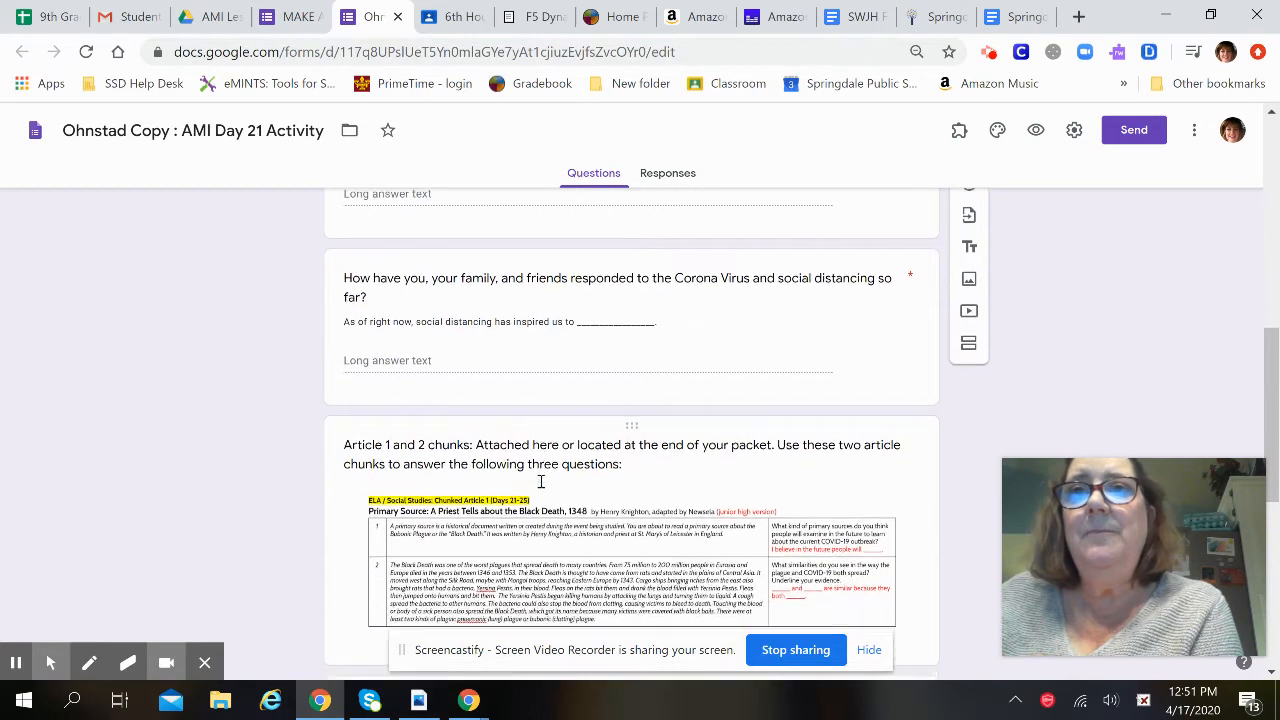
{"action": "scroll", "scroll_direction": "down", "scroll_amount": 3}
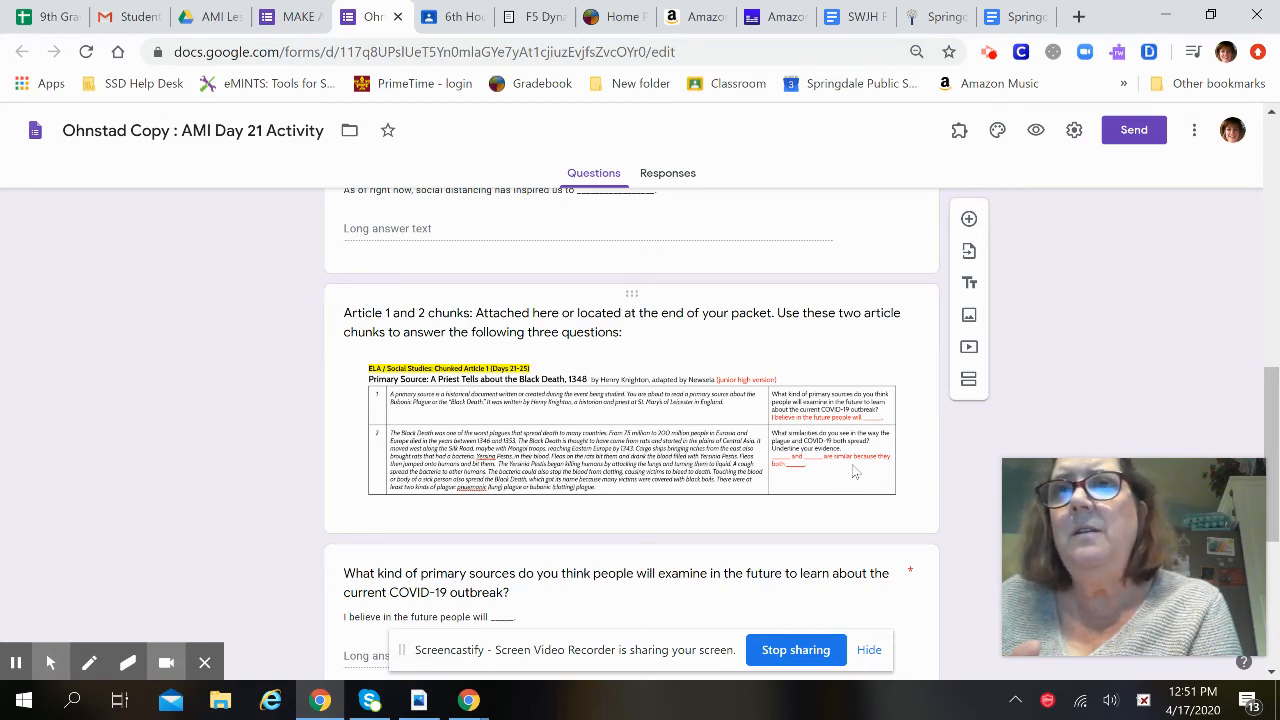
{"action": "scroll", "scroll_direction": "down", "scroll_amount": 3}
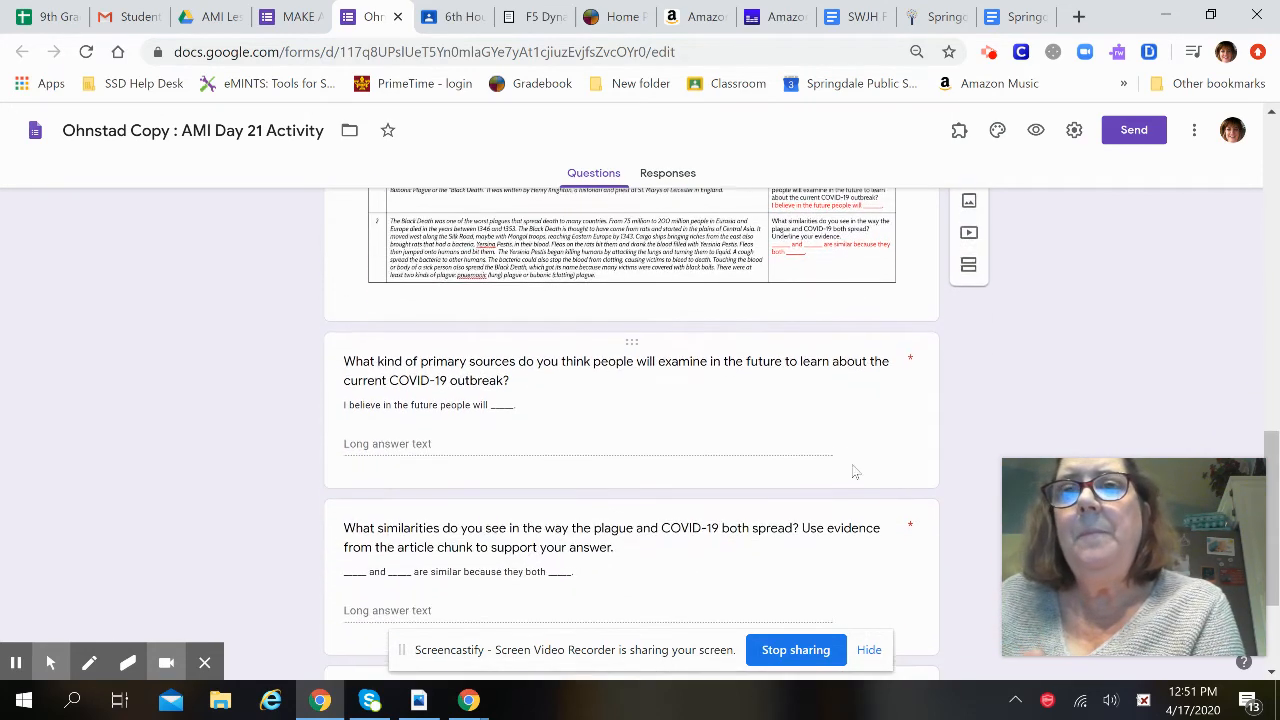
{"action": "scroll", "scroll_direction": "down", "scroll_amount": 3}
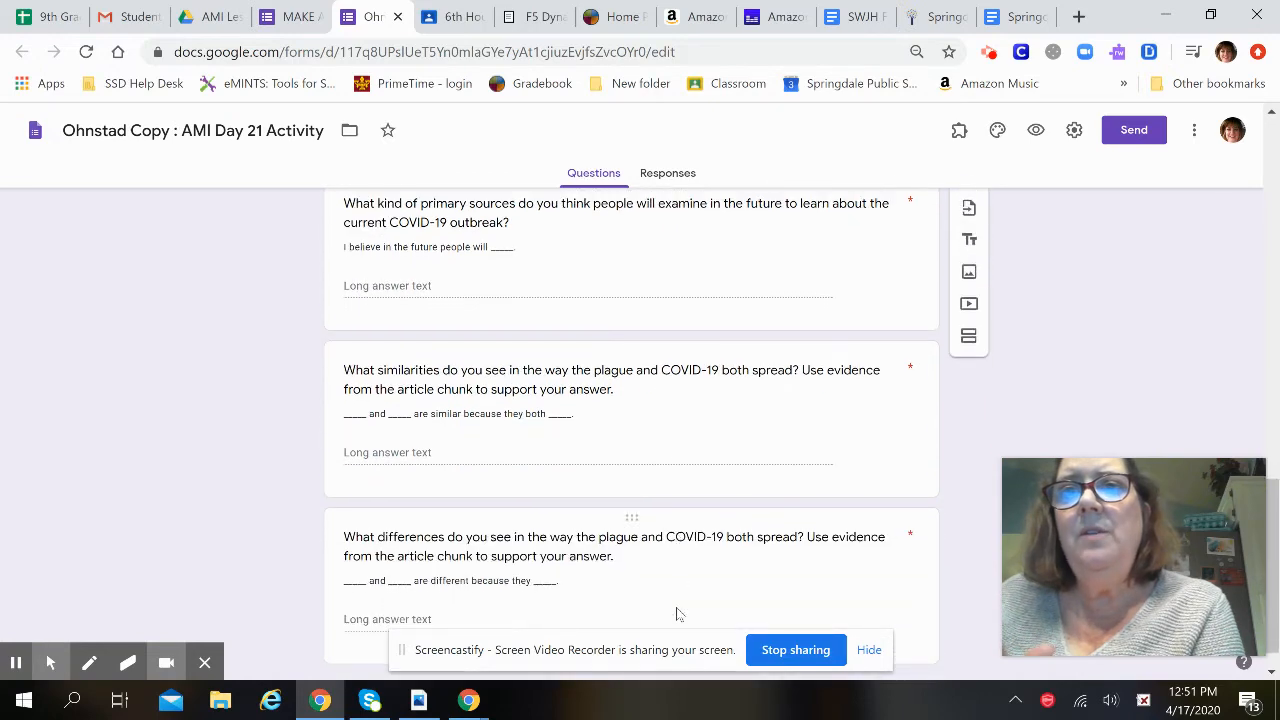
{"action": "scroll", "scroll_direction": "down", "scroll_amount": 3}
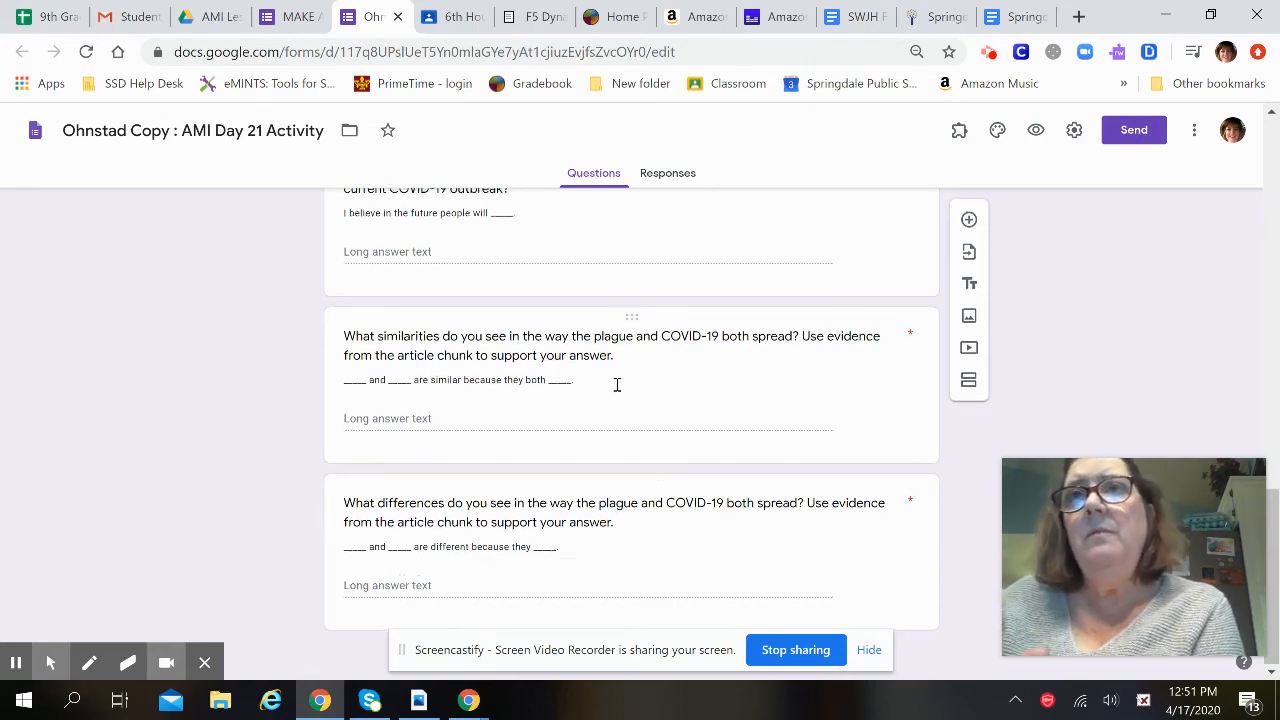
{"action": "scroll", "scroll_direction": "up", "scroll_amount": 3}
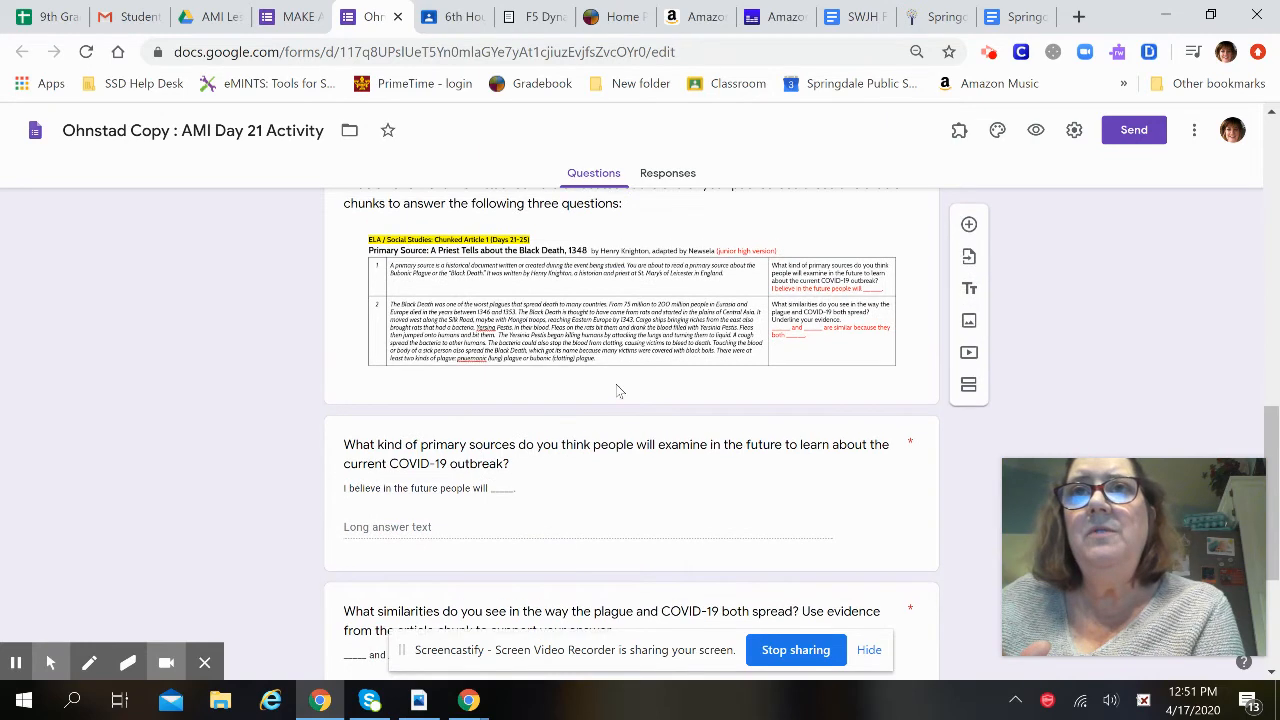
{"action": "scroll", "scroll_direction": "down", "scroll_amount": 3}
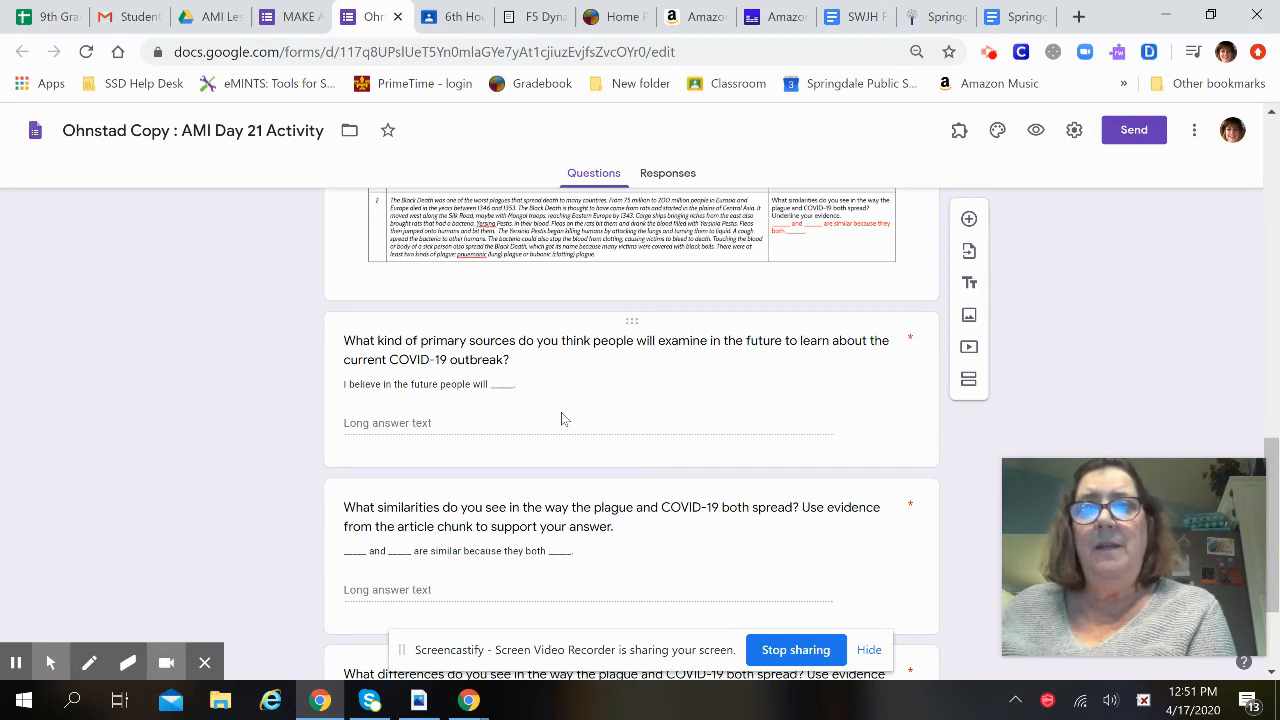
{"action": "scroll", "scroll_direction": "down", "scroll_amount": 3}
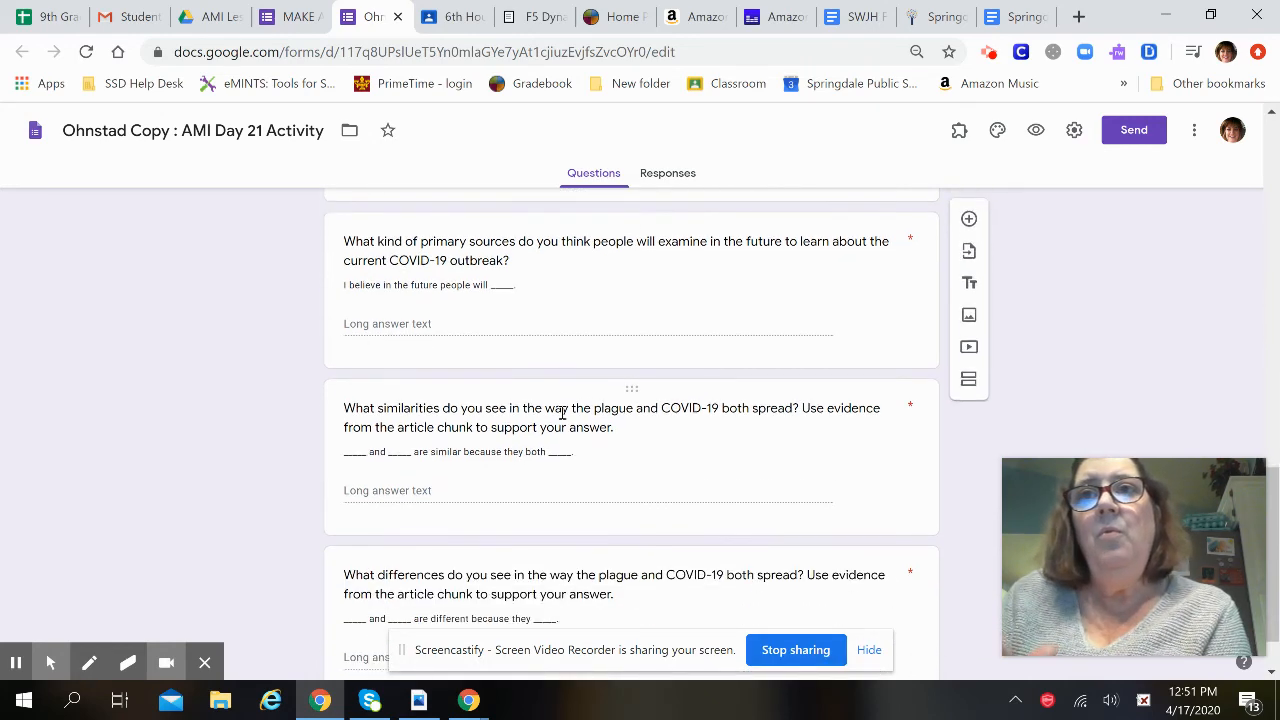
{"action": "scroll", "scroll_direction": "down", "scroll_amount": 3}
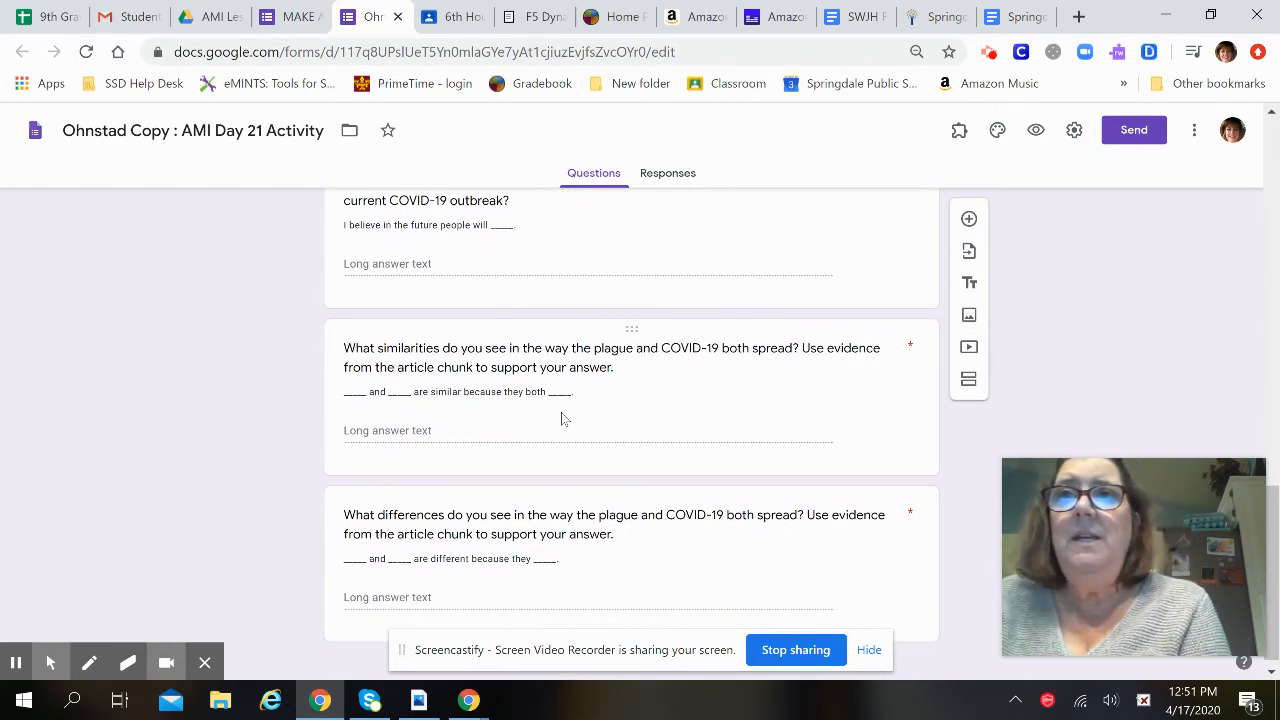